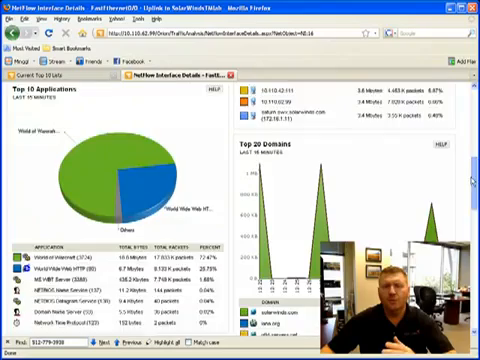
scroll("down", 3)
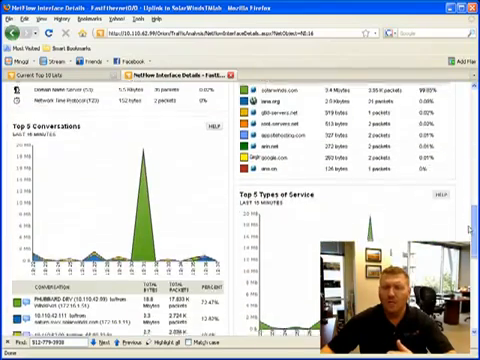
scroll("down", 3)
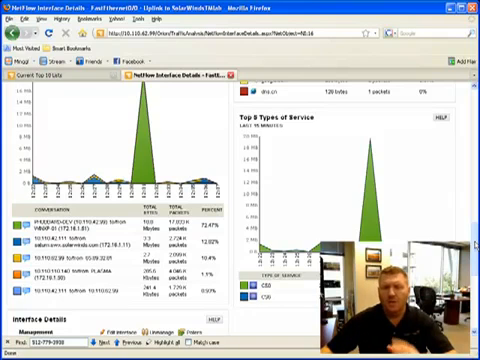
scroll("down", 3)
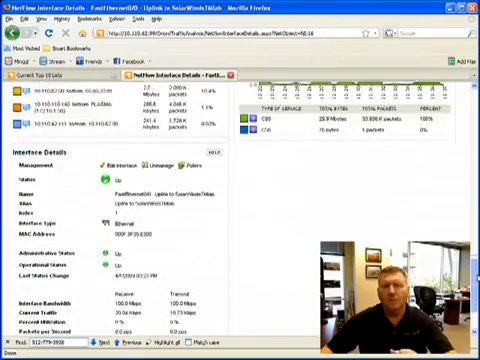
scroll("down", 3)
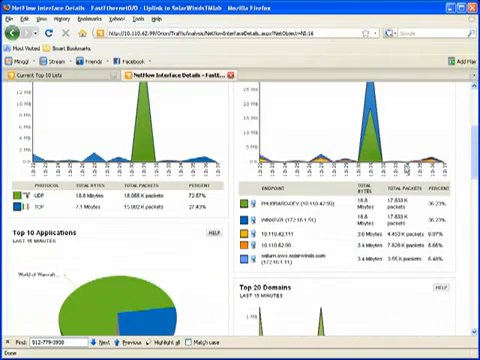
scroll("down", 3)
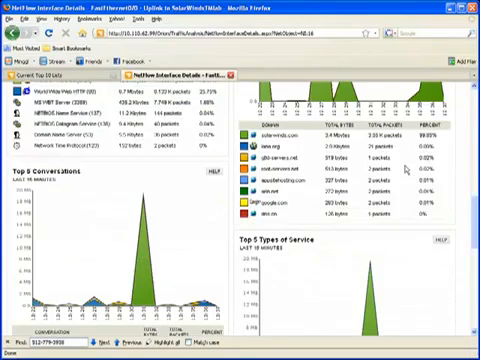
scroll("down", 3)
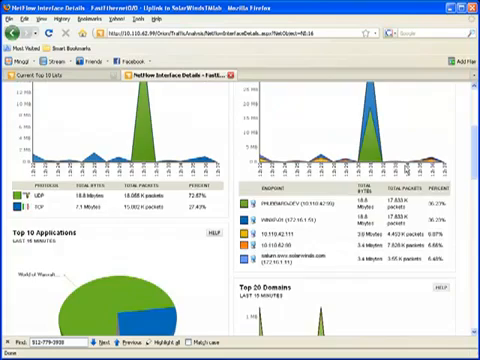
scroll("up", 3)
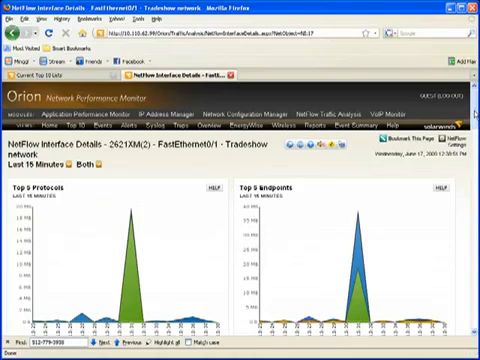
scroll("down", 3)
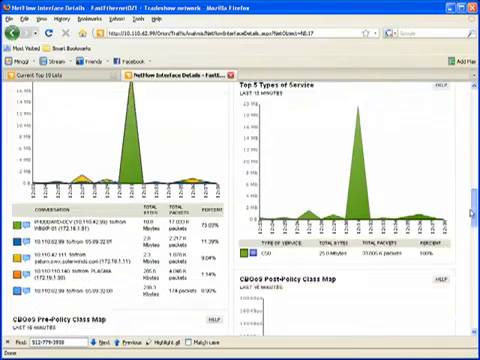
scroll("down", 3)
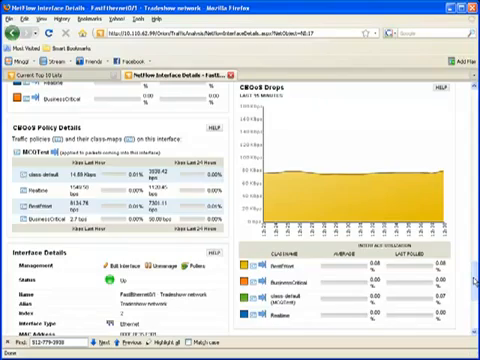
scroll("down", 3)
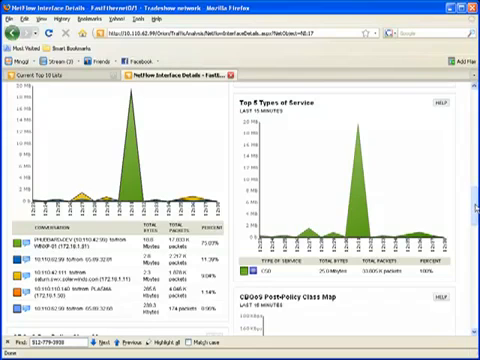
scroll("down", 3)
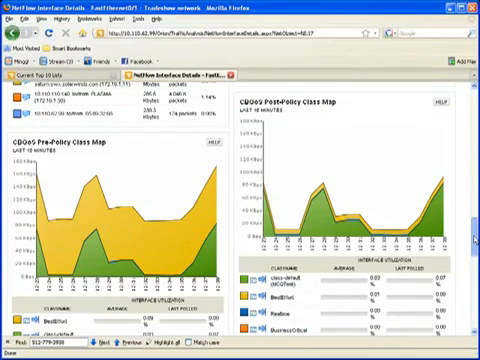
scroll("down", 3)
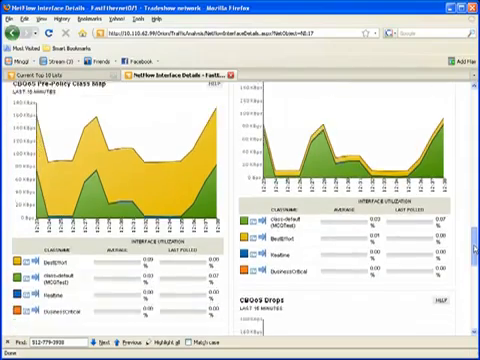
scroll("down", 3)
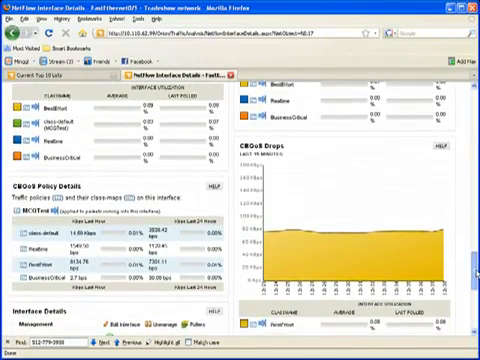
scroll("down", 3)
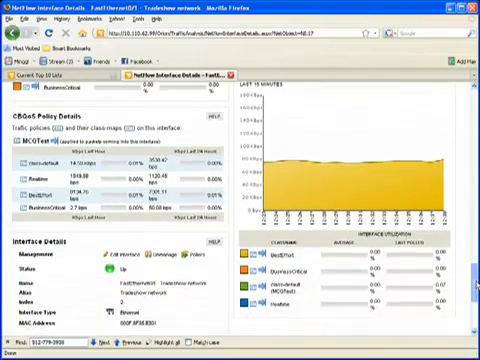